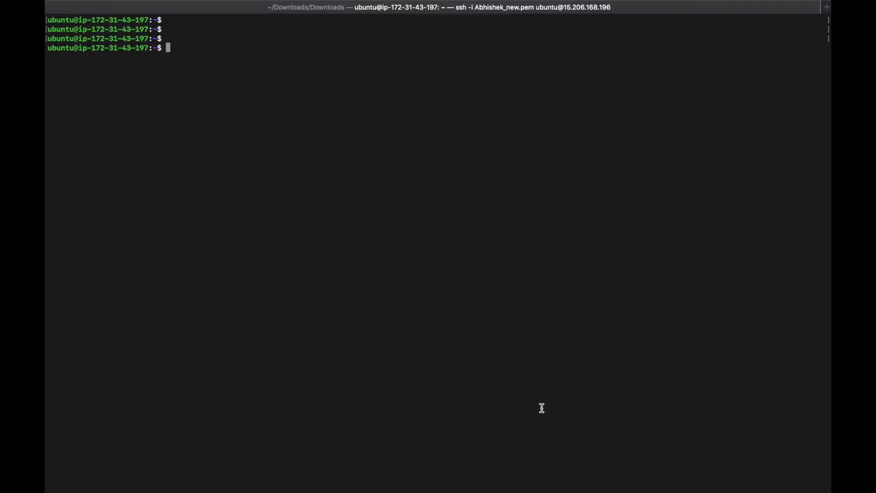
Update the Ubuntu server's package lists with sudo apt-get update.
type("sudo ap")
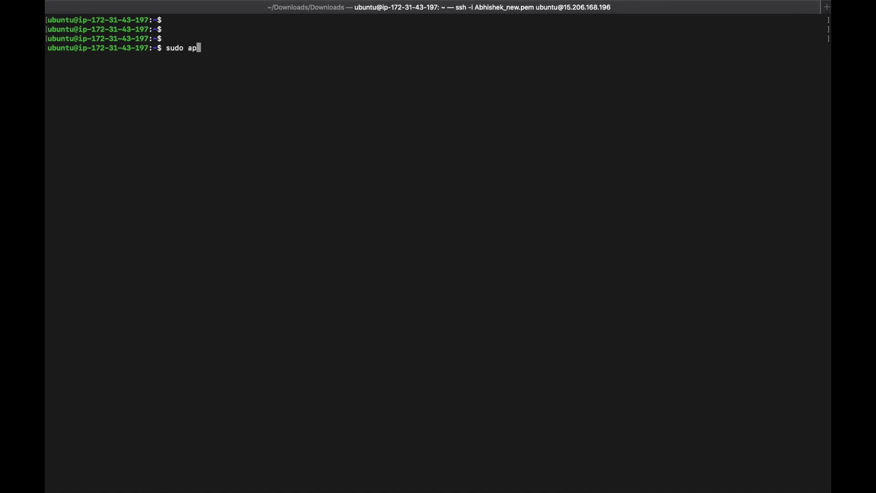
type("t-get upda")
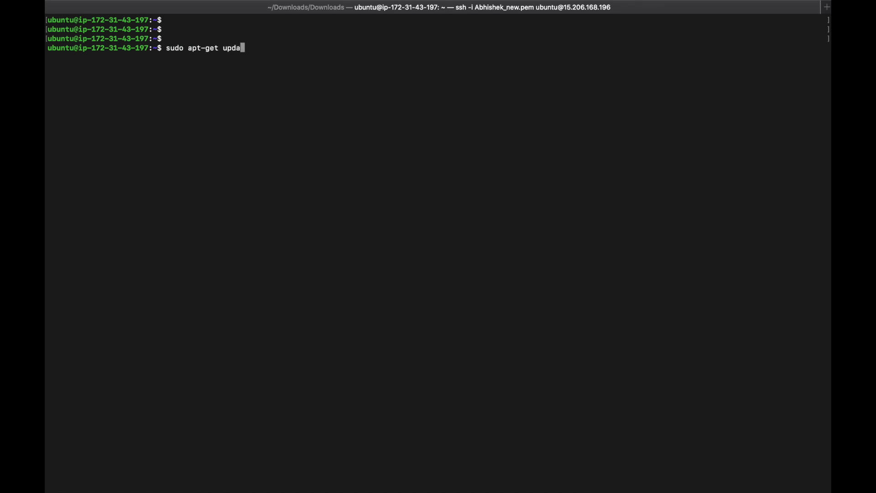
key("Return")
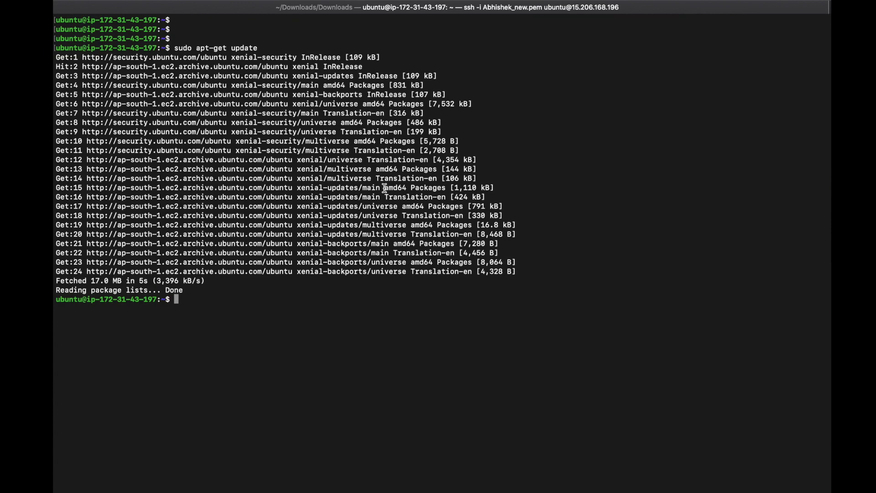
Install the openjdk-8-jdk package and wait for the installation to complete.
type("sudo apt install openjdk-8-jdk")
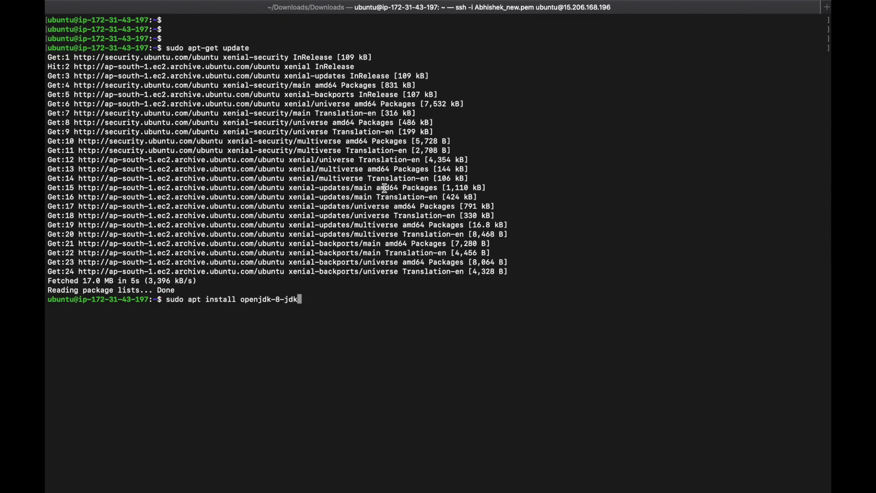
key("Return")
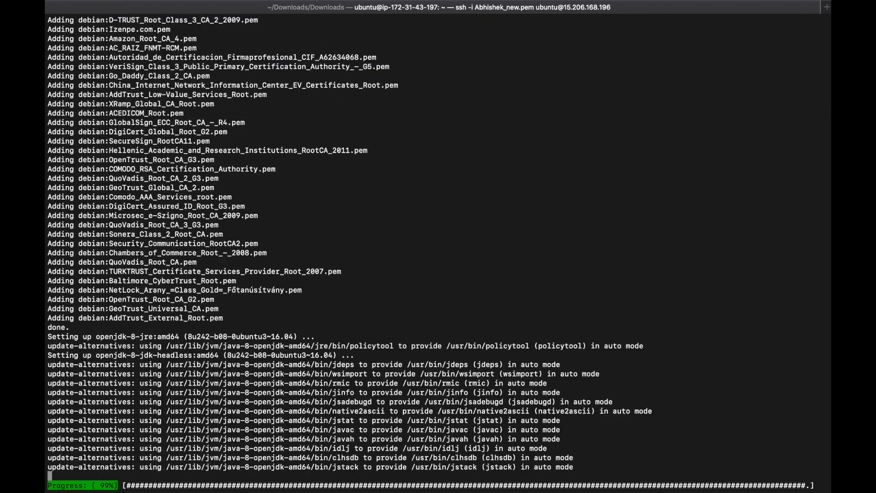
scroll("down", 3)
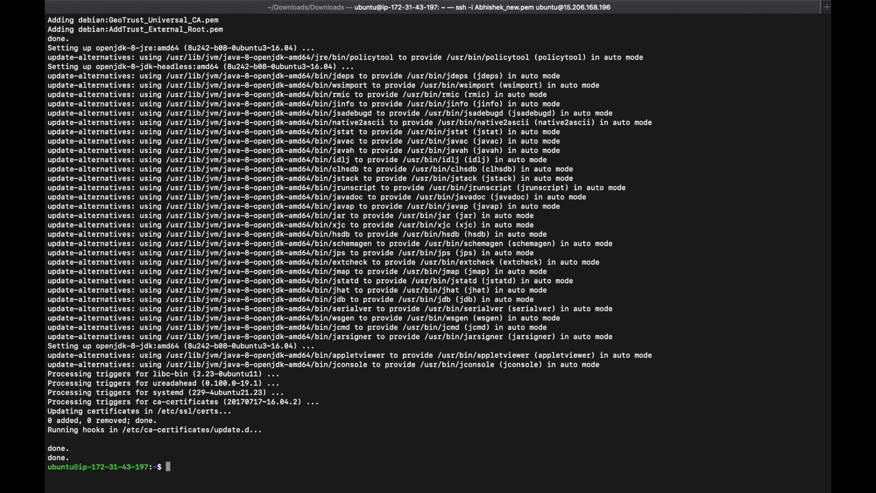
Run java -version to confirm OpenJDK 1.8.0_242 is installed.
type("java -ver")
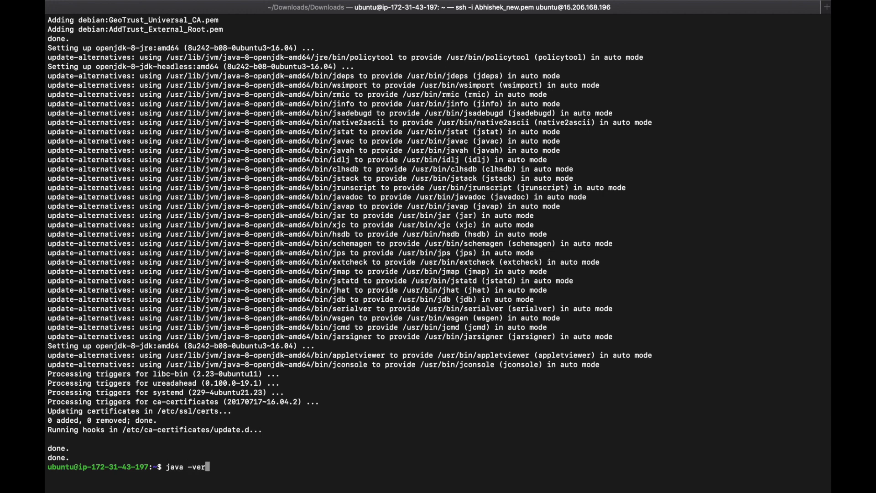
key("Return")
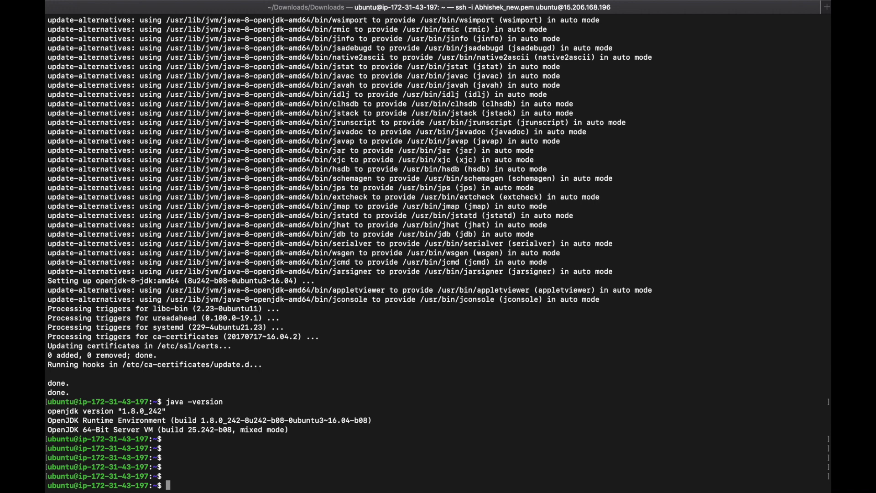
type("c")
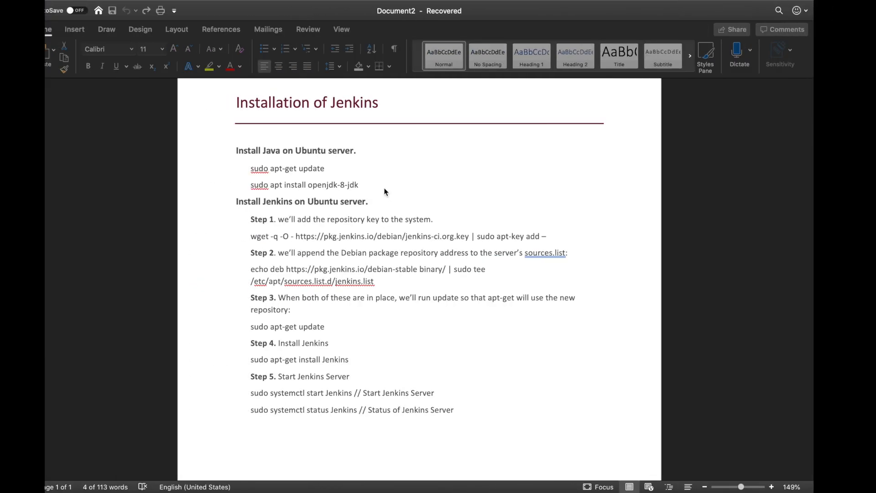
Add the Jenkins signing key using the Step 1 wget command from the notes.
triple_click(304, 184)
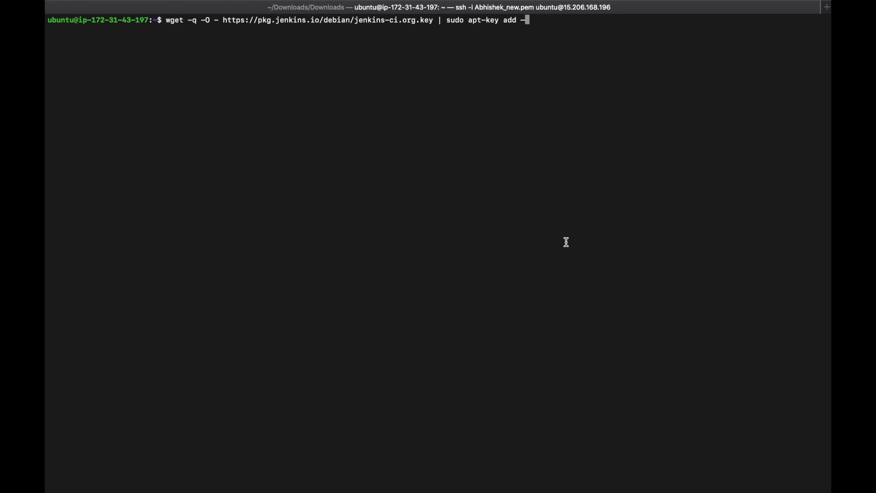
key("Return")
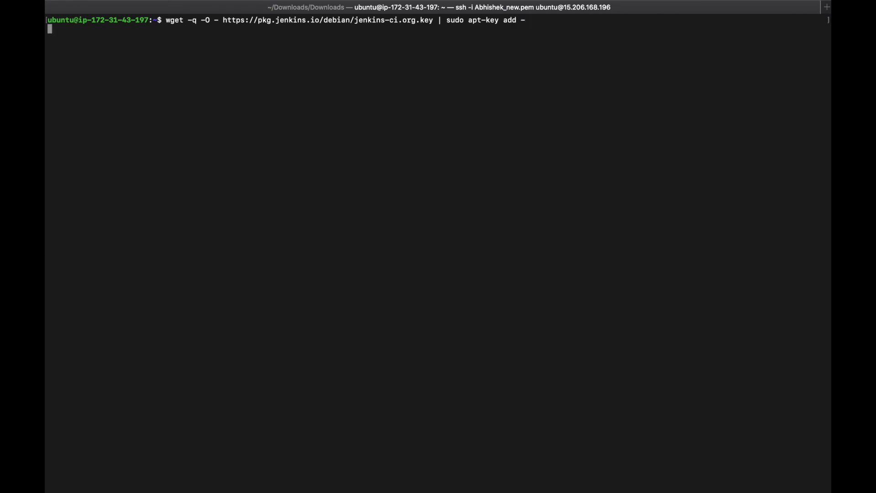
key("Return")
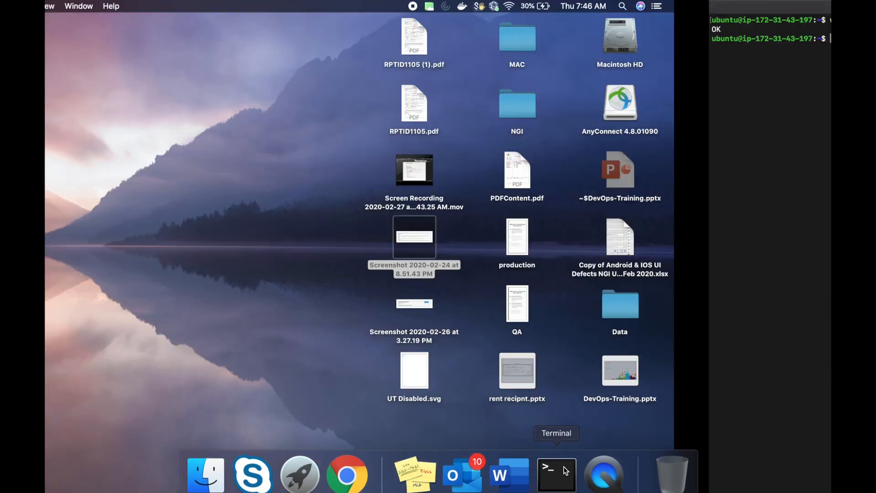
Add the Jenkins stable repository to jenkins.list and refresh the package lists.
left_click(555, 475)
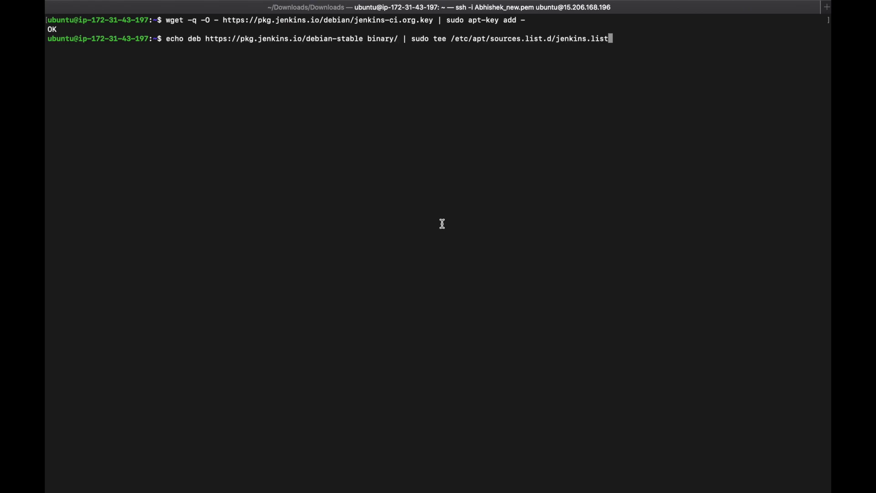
key("Return")
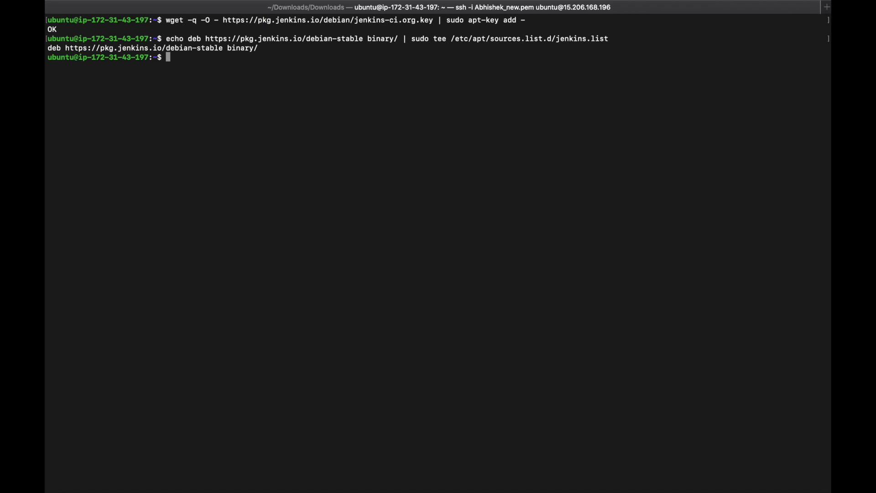
type("su")
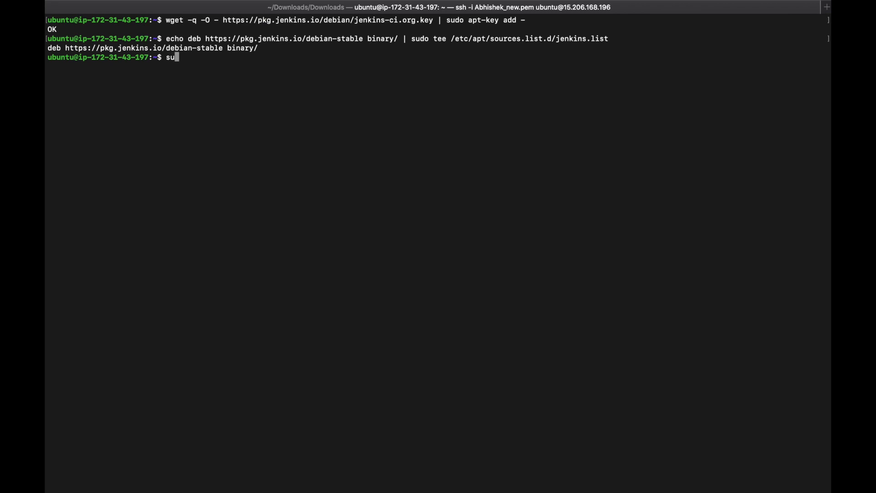
type("do a")
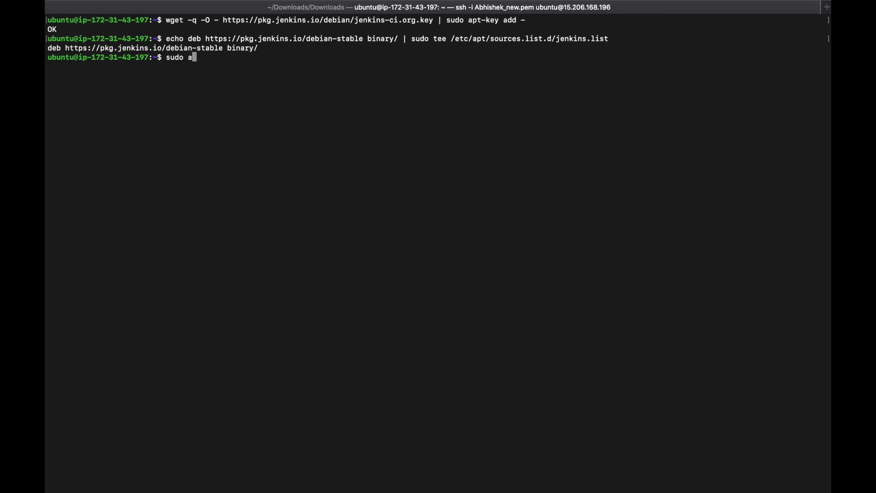
type("pt-ge")
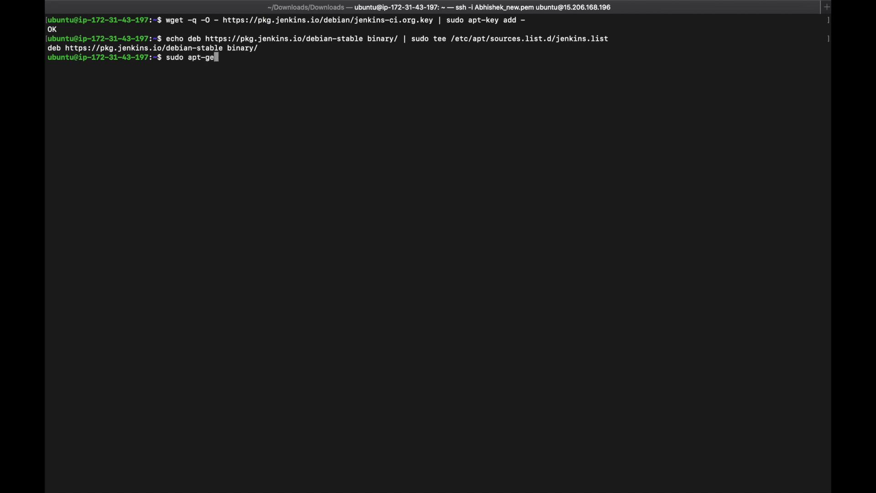
key("Return")
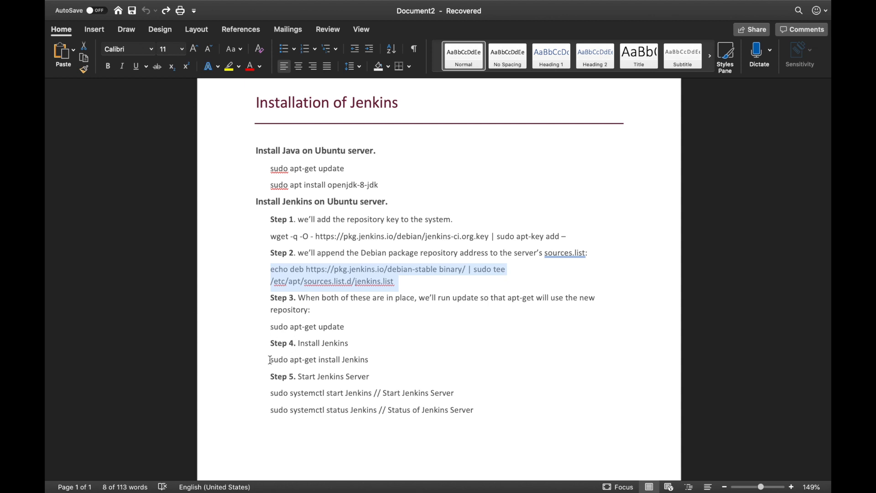
Try installing the capitalised 'Jenkins' package from the notes.
triple_click(319, 359)
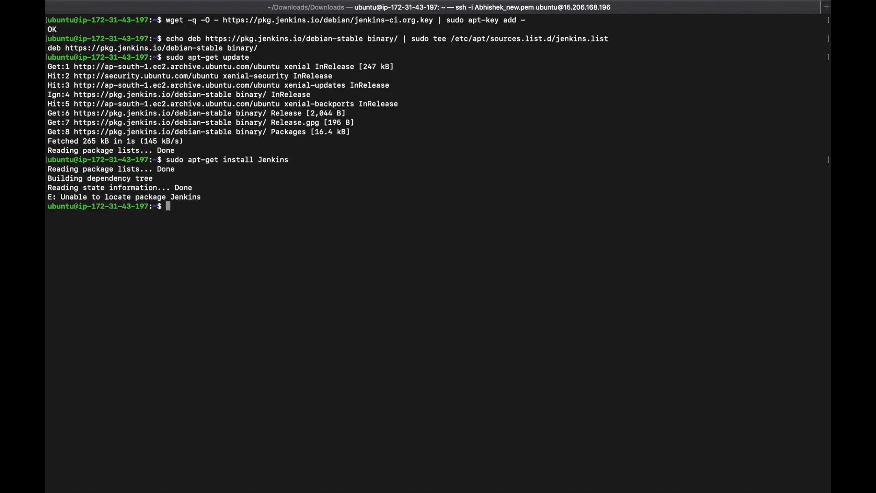
type("sudo apt-get install Jenkins")
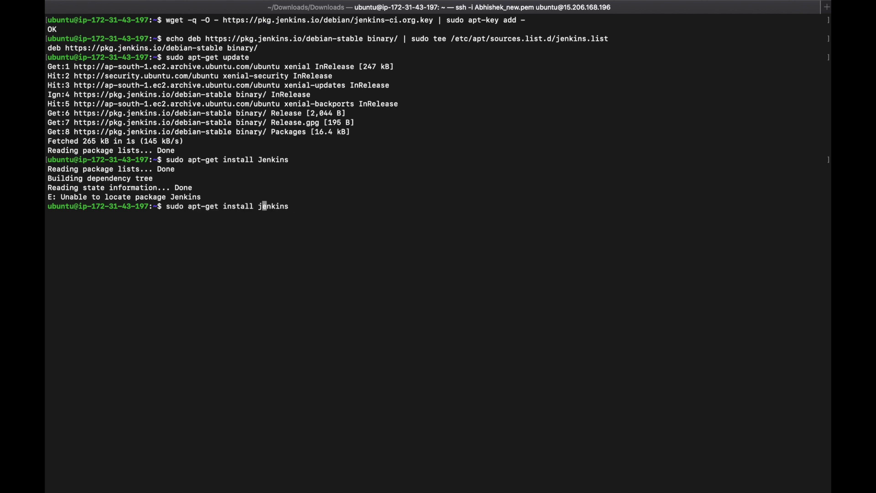
Install lowercase jenkins with its daemon dependency (62.9 MB), confirming with y.
key("Return")
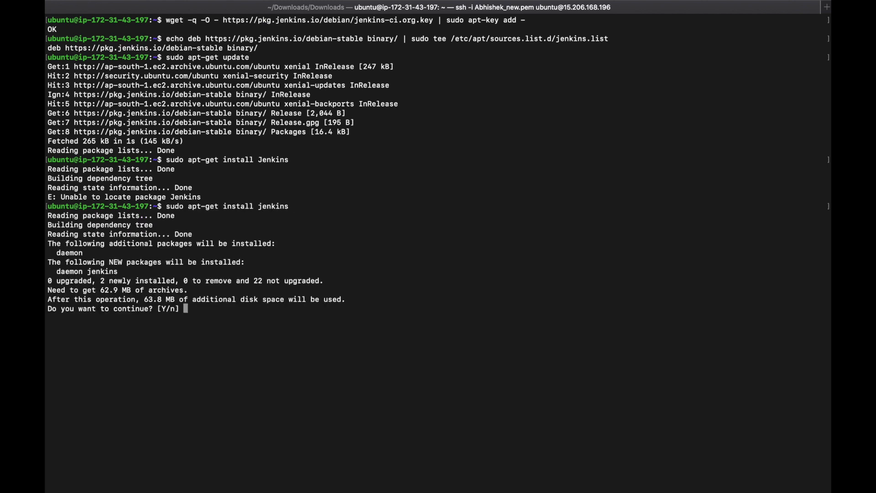
type("y")
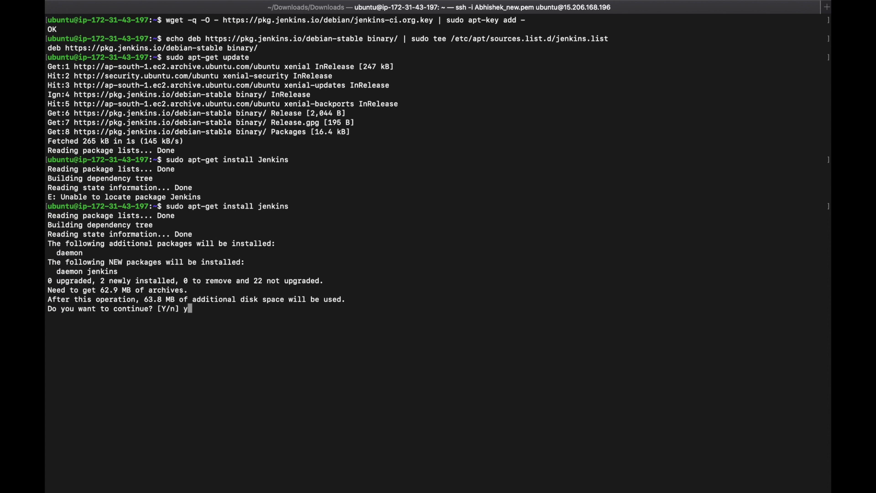
key("Return")
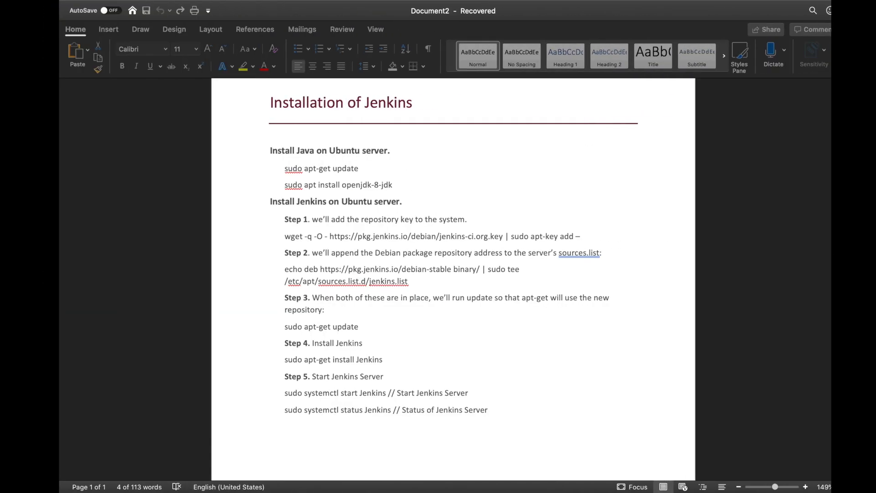
Start the Jenkins service and enter 'sudo systemctl status Jenkins' to check it.
triple_click(319, 359)
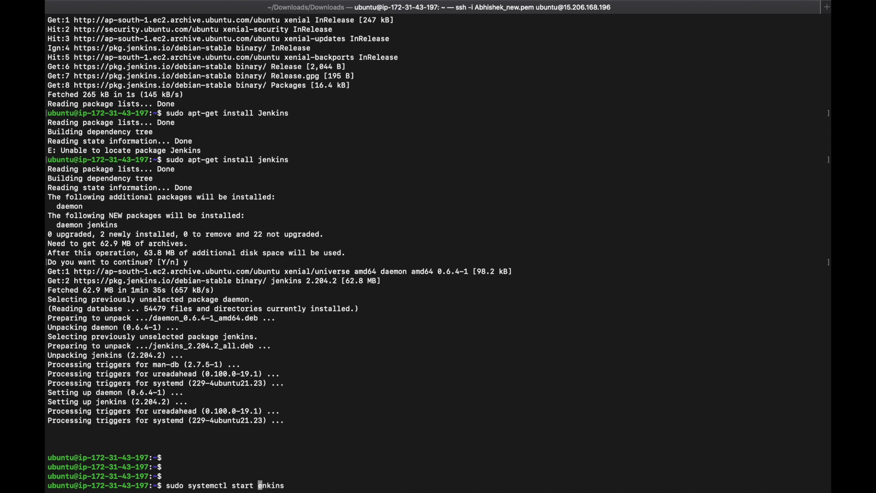
key("Return")
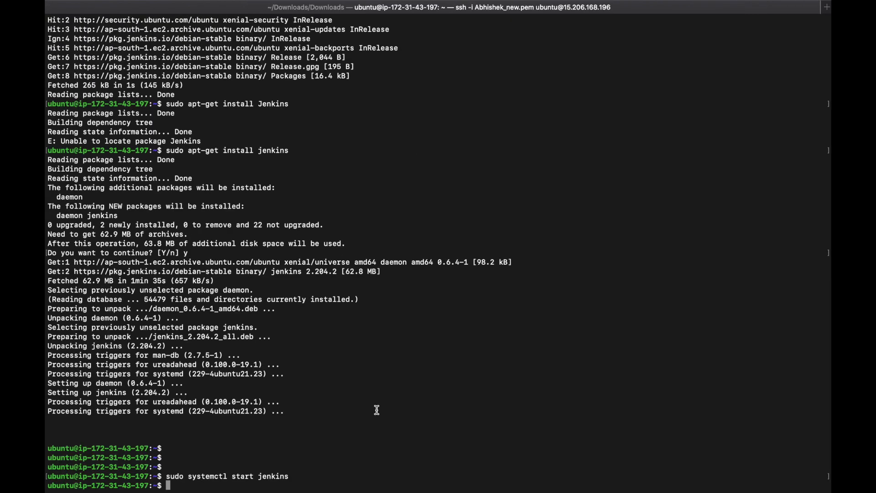
type("sudo systemctl status Jenkins")
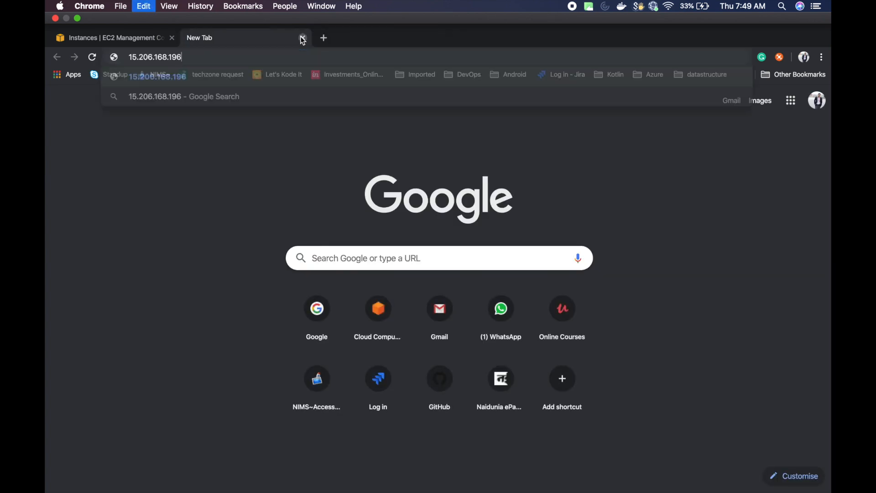
Load the Jenkins server page at the server IP on port 8080.
type(":808")
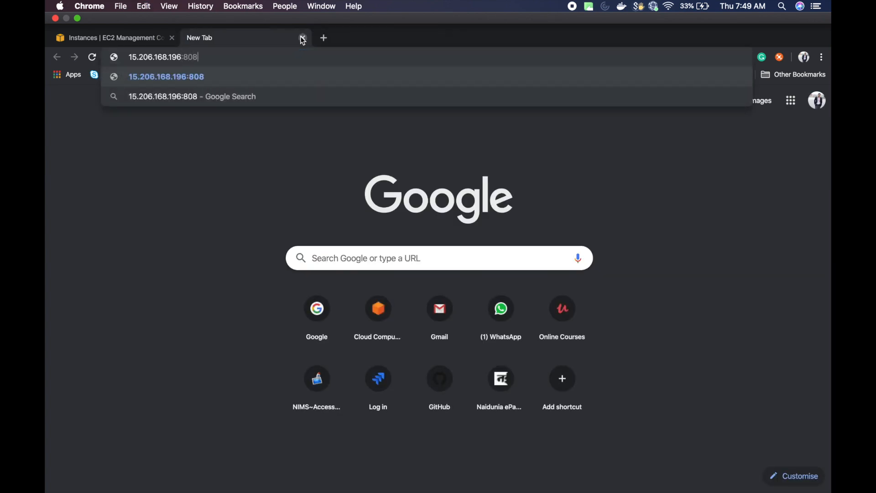
key("Return")
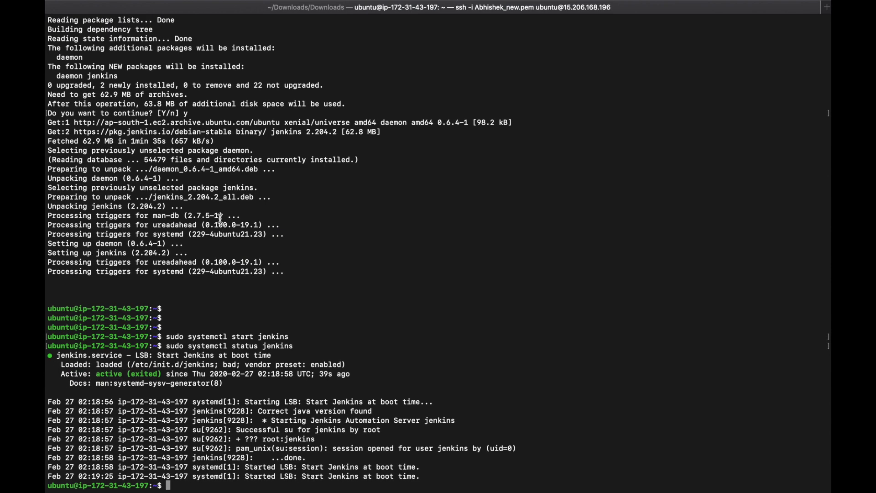
Show the password in /var/lib/jenkins/secrets/initialAdminPassword and copy it.
type("sudo")
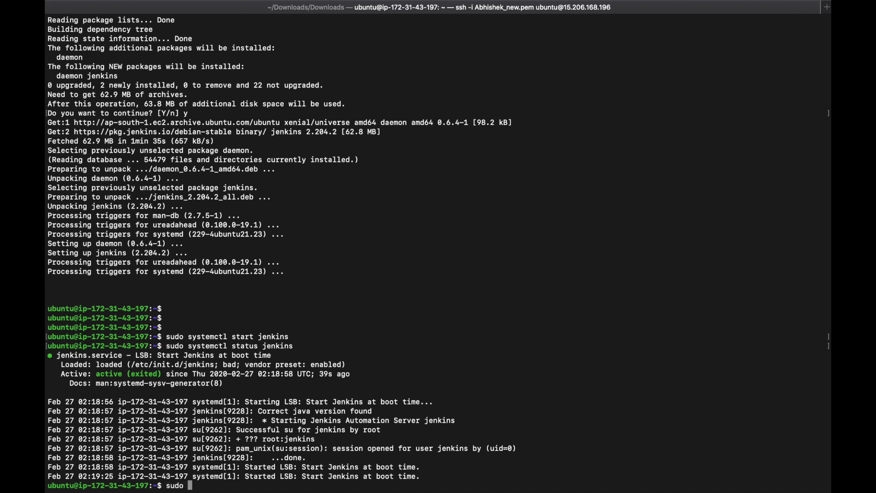
type("cat /var/lib/jenkins/secrets/initialAdminPassword")
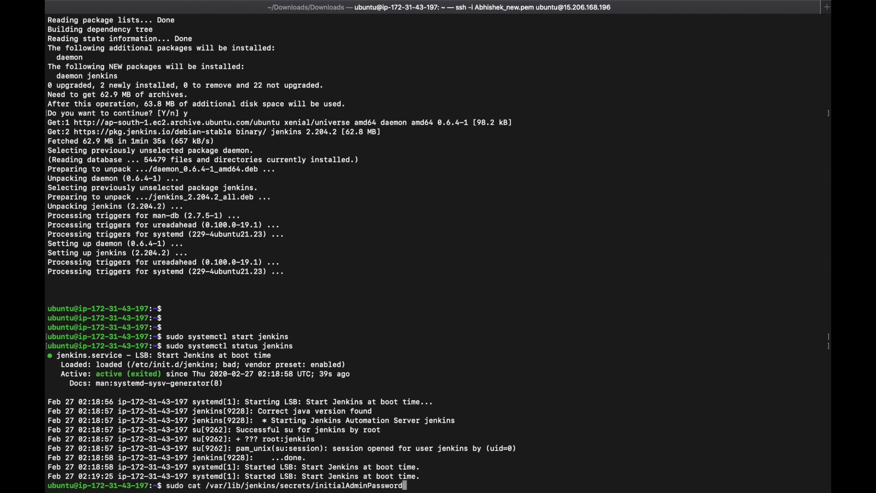
key("Return")
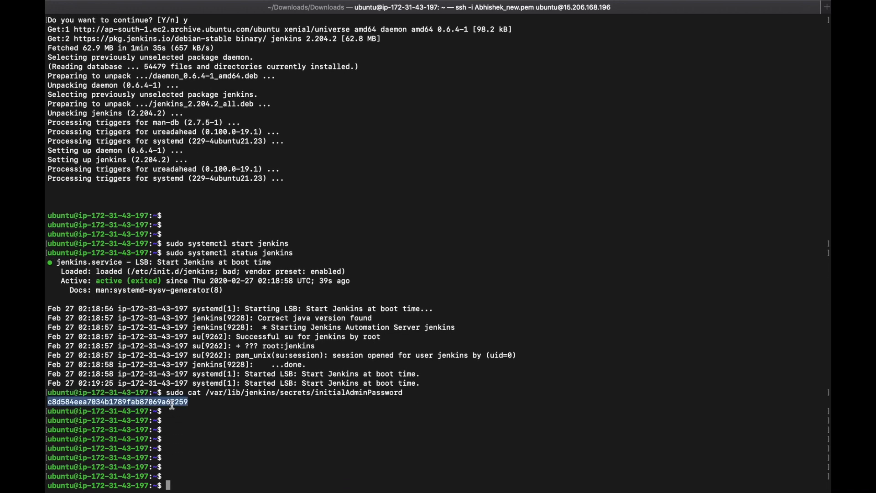
left_click(245, 13)
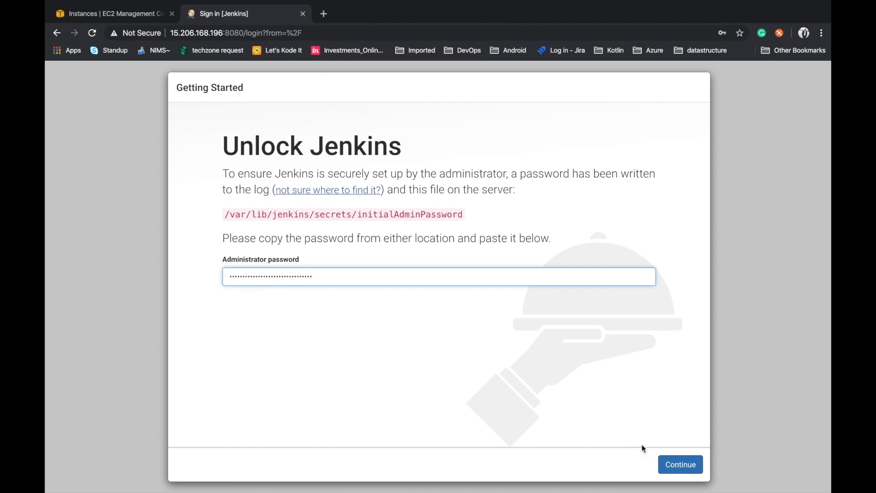
Submit the admin password to unlock Jenkins and decline Chrome's offer to save it.
left_click(679, 464)
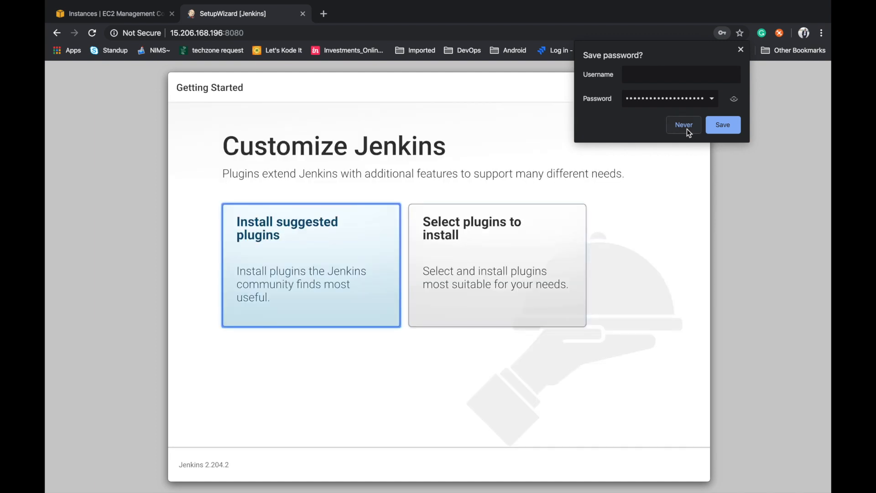
left_click(684, 125)
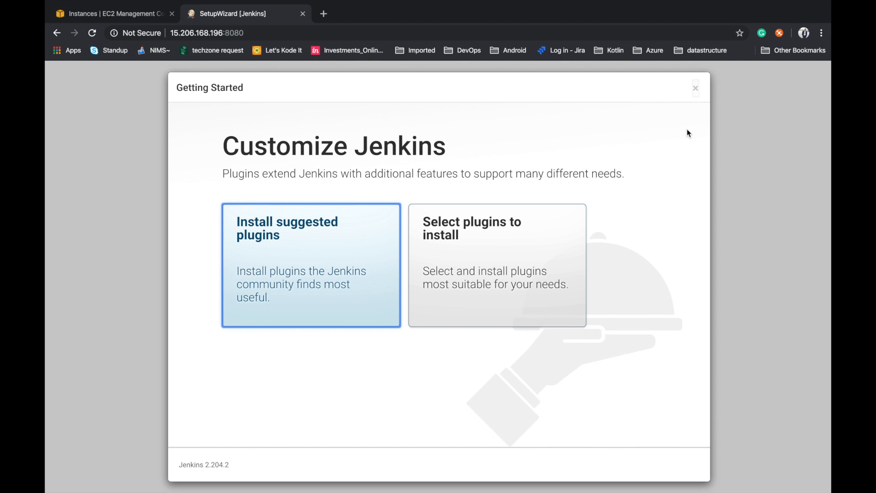
mouse_move(323, 240)
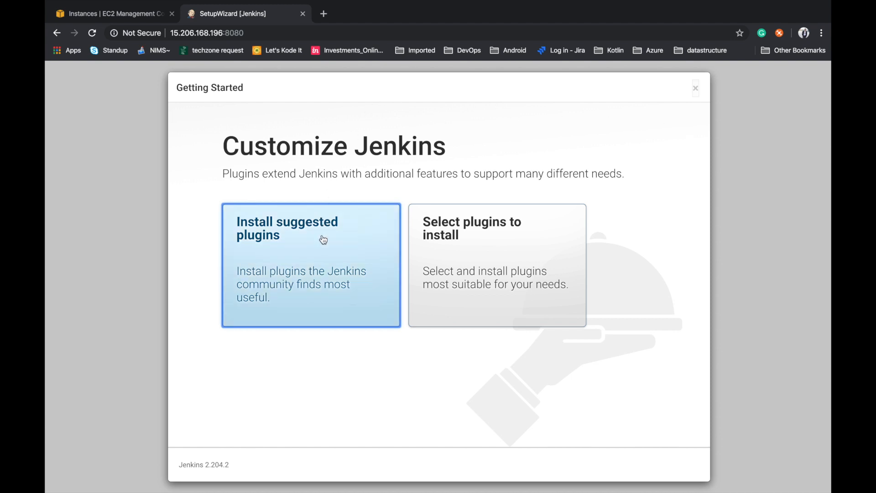
Choose 'Install suggested plugins' and let the installation run.
left_click(311, 264)
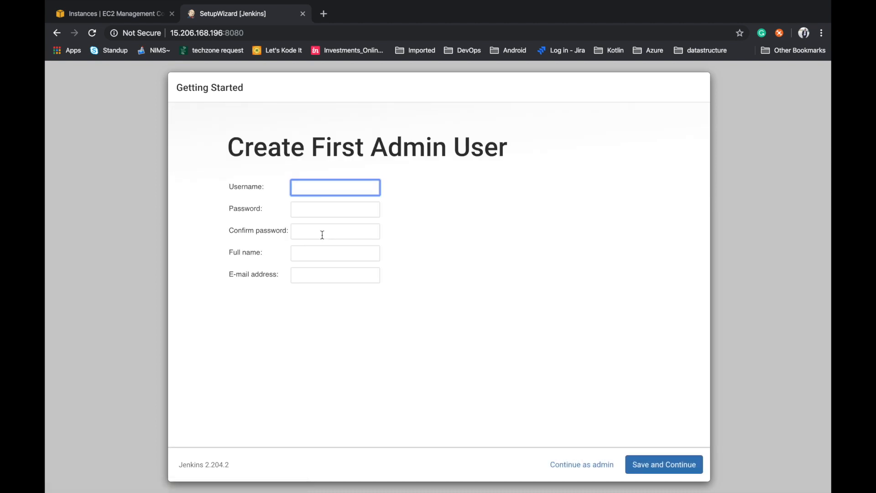
Fill in the admin user's username, password, full name and e-mail, then save.
type("abhishek")
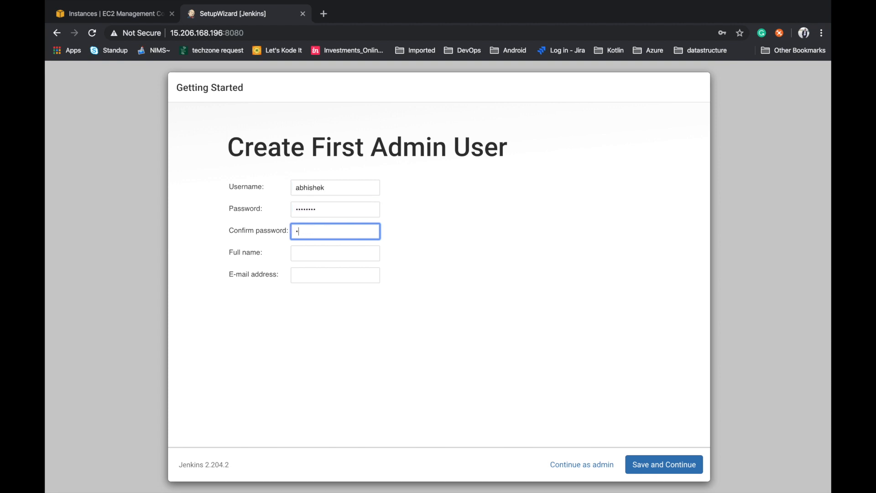
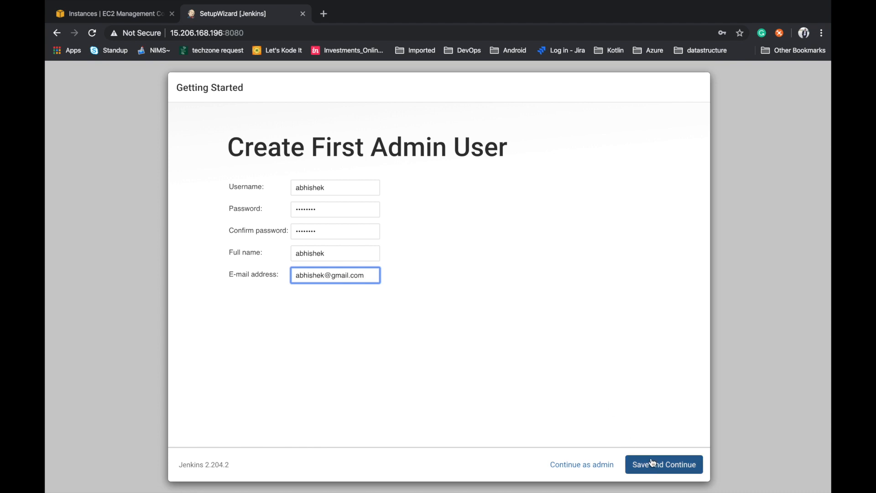
left_click(662, 464)
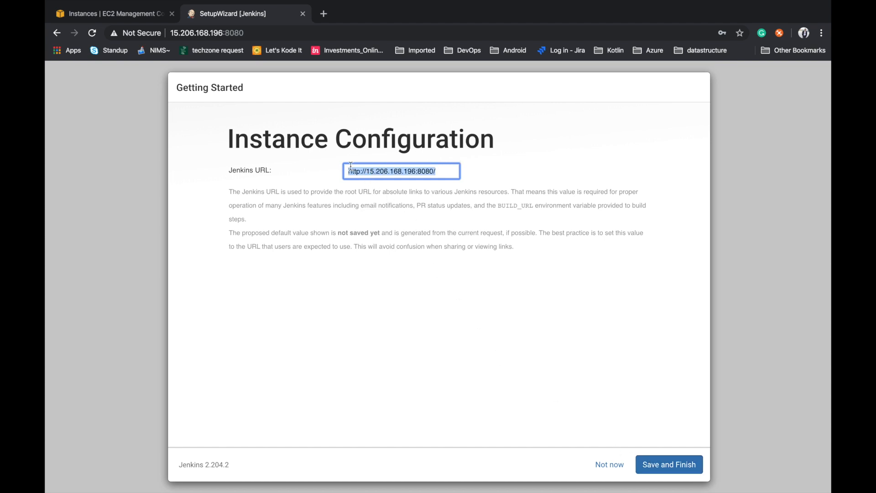
mouse_move(612, 358)
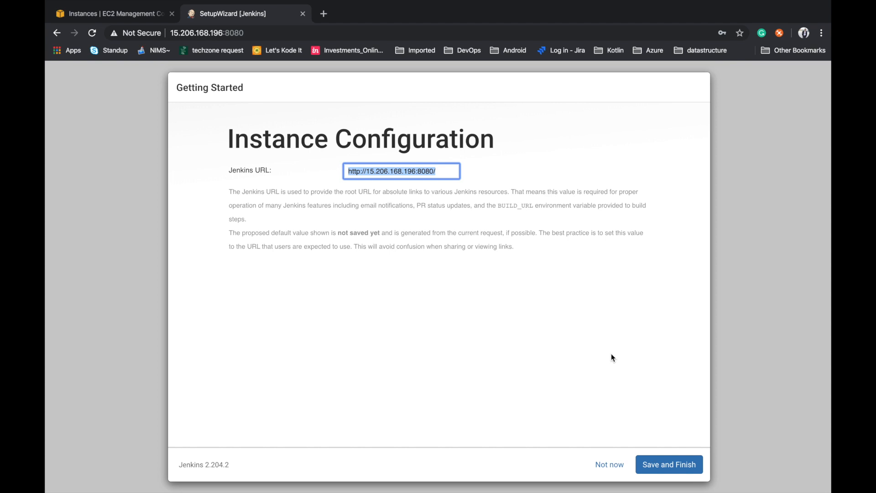
mouse_move(668, 464)
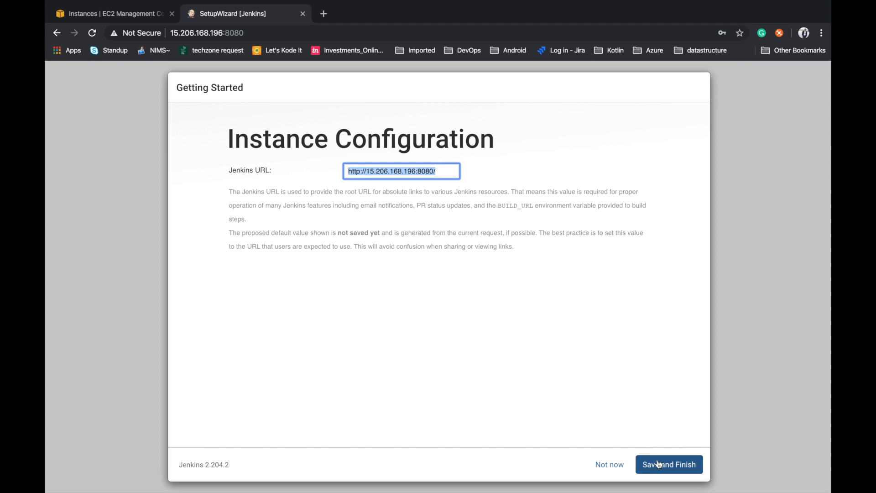
Keep the proposed Jenkins URL and save it to finish setup.
left_click(668, 464)
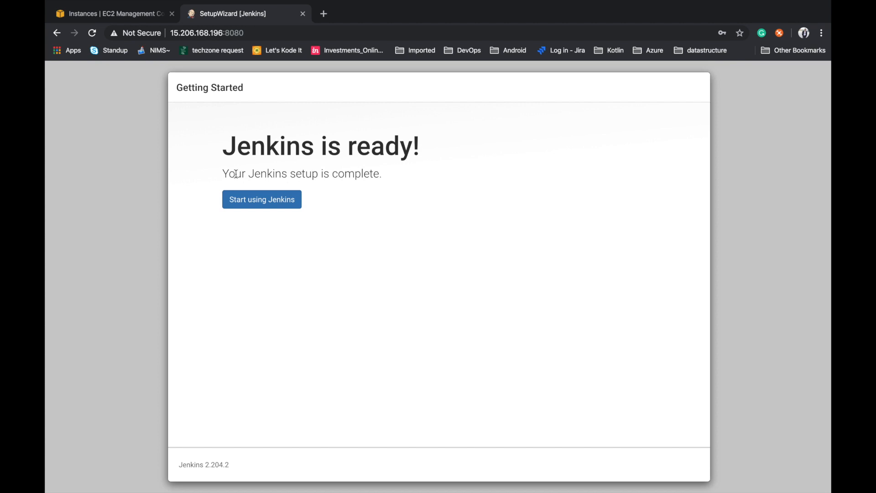
Start using Jenkins to reach the Welcome to Jenkins dashboard.
left_click(262, 199)
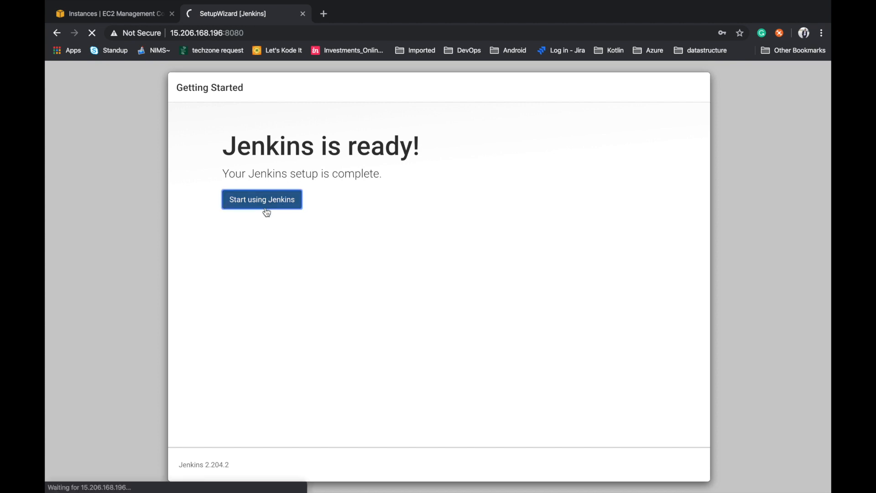
left_click(262, 199)
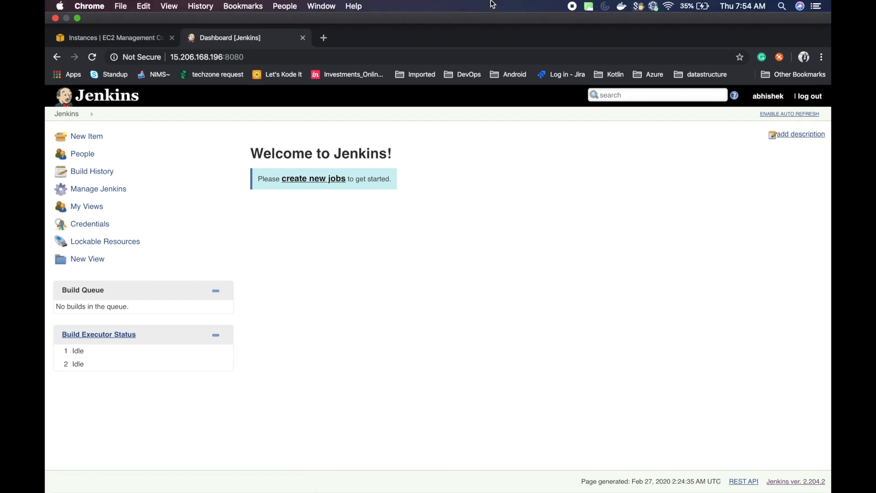
mouse_move(624, 6)
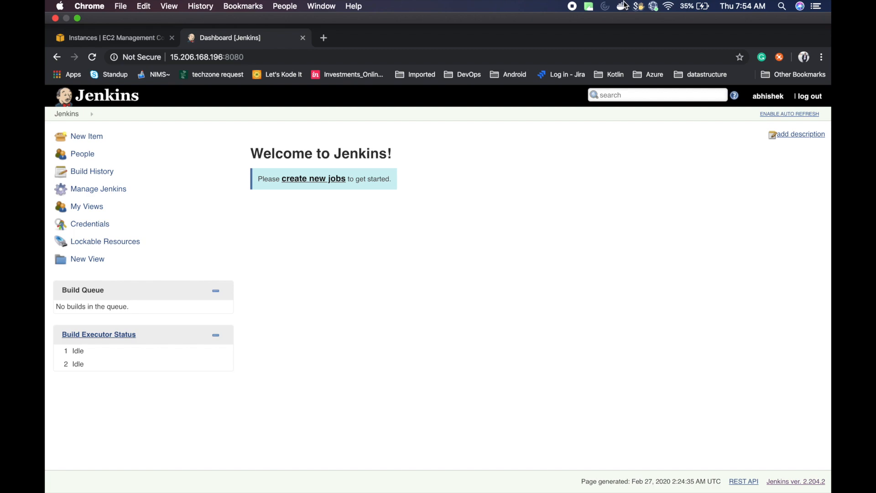